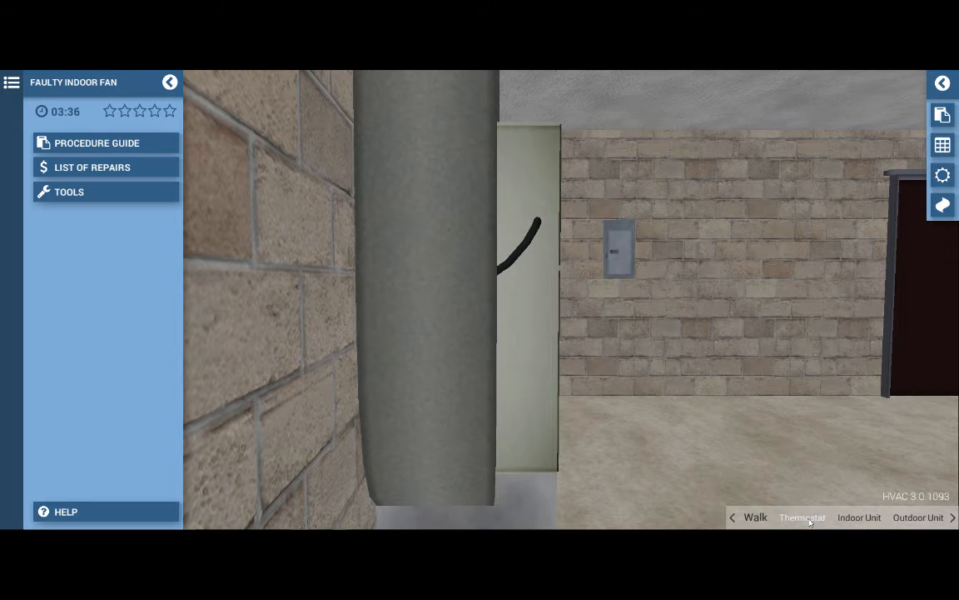
# Bring up the thermostat showing the cool 60 setpoint.
pyautogui.click(803, 516)
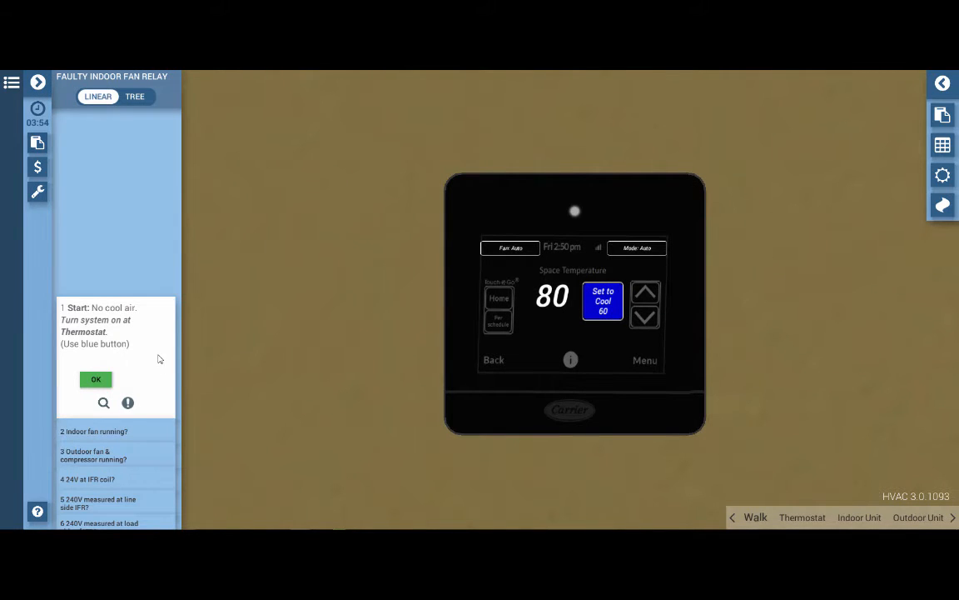
pyautogui.moveTo(256, 417)
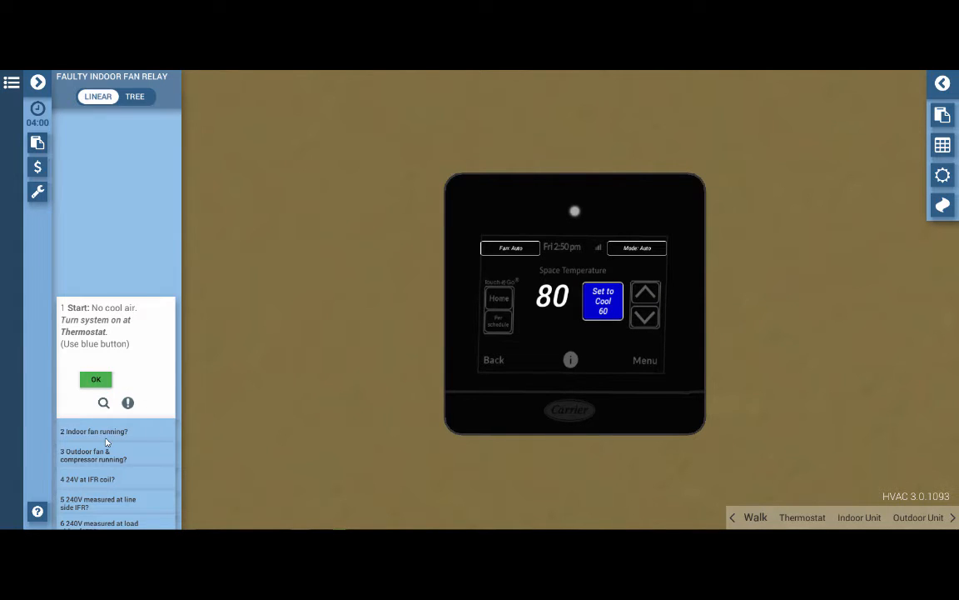
# Confirm step 1 OK that the system is on at the thermostat.
pyautogui.click(96, 380)
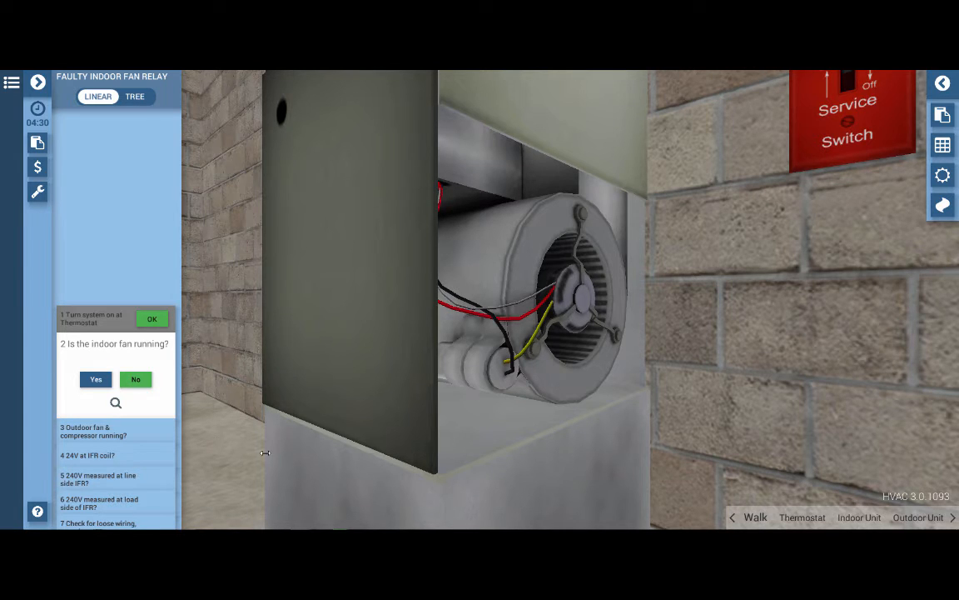
pyautogui.click(137, 380)
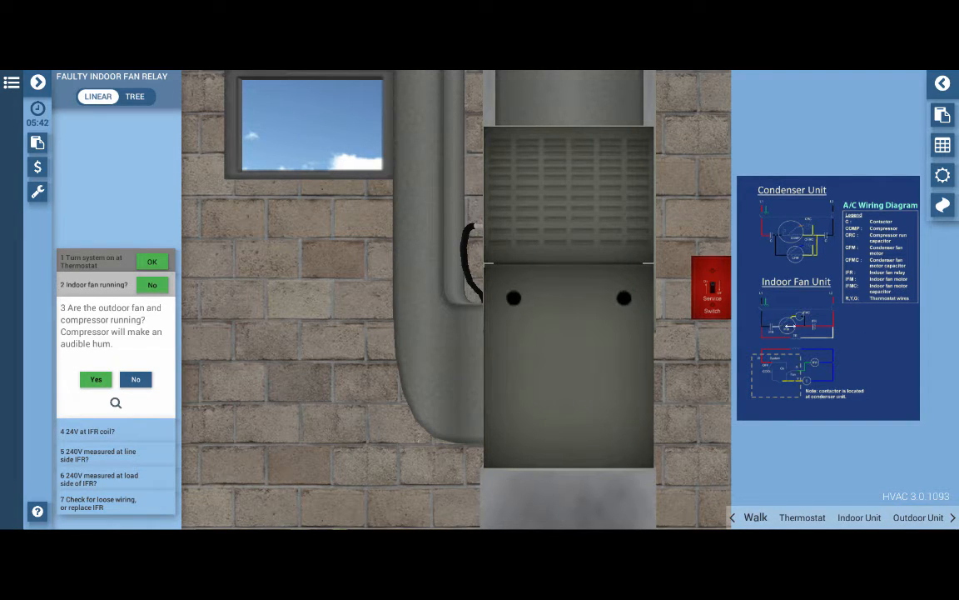
pyautogui.moveTo(789, 320)
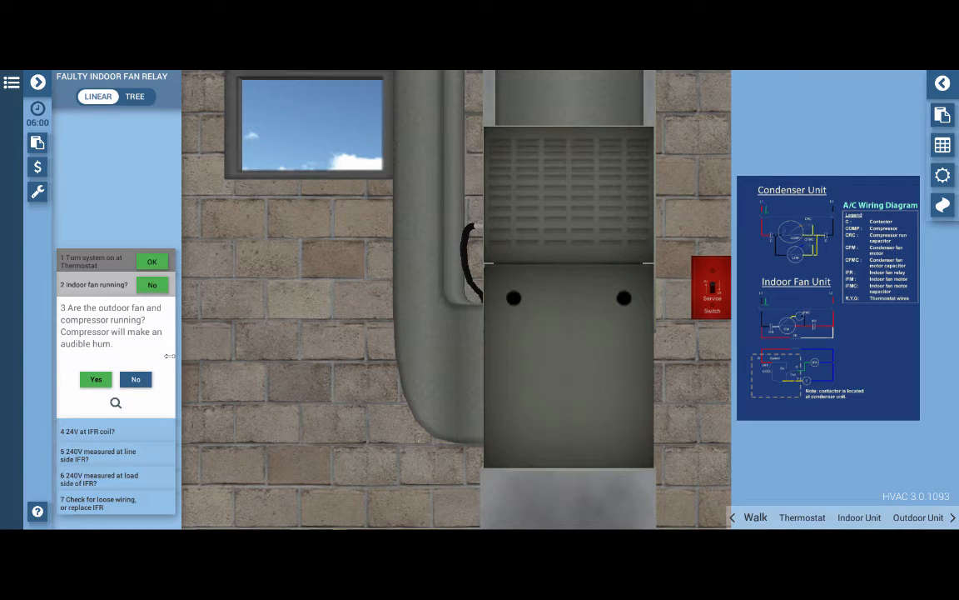
pyautogui.moveTo(224, 315)
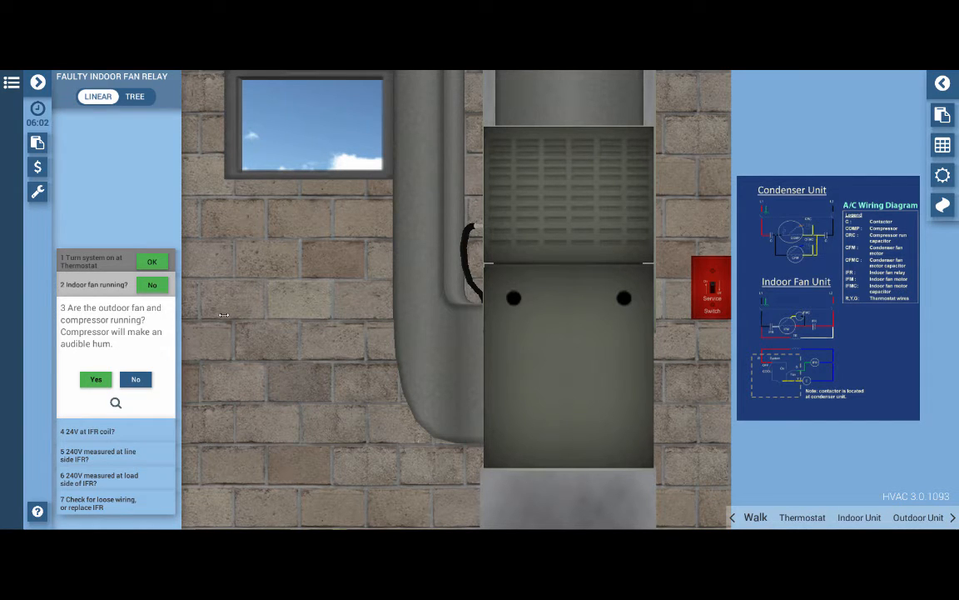
# Answer Yes that the outdoor fan and compressor run, and take out the multimeter.
pyautogui.click(96, 380)
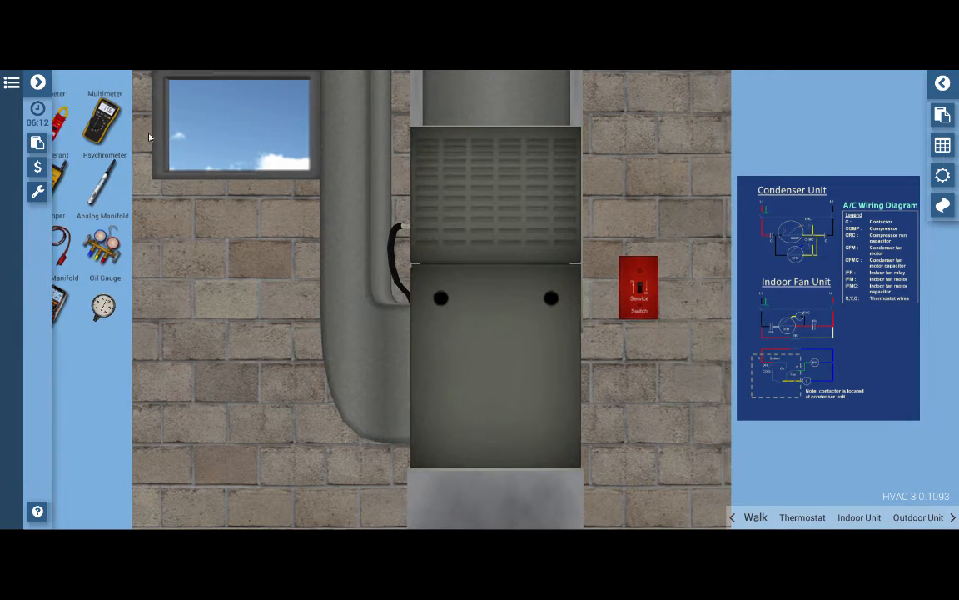
pyautogui.click(104, 125)
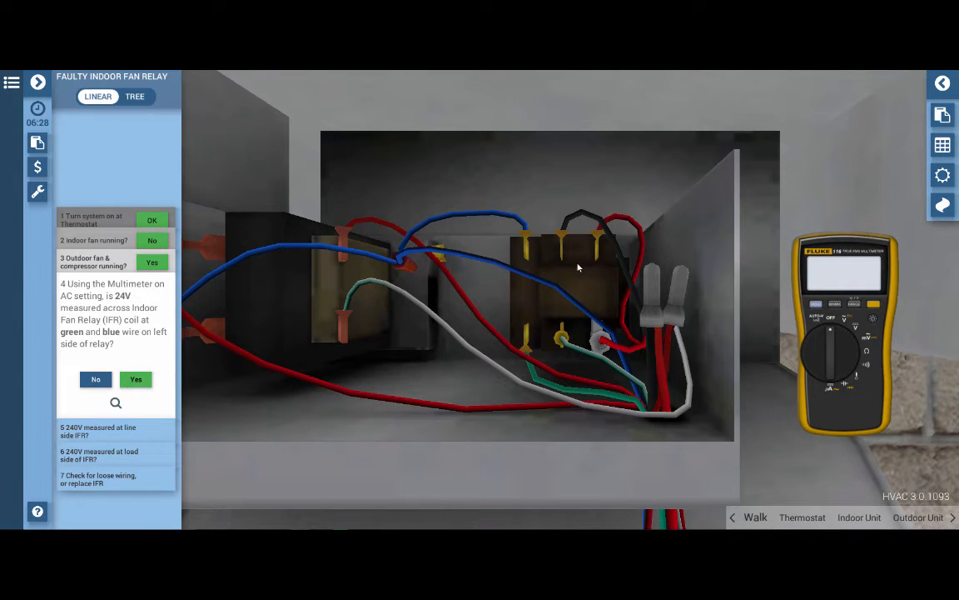
pyautogui.moveTo(542, 389)
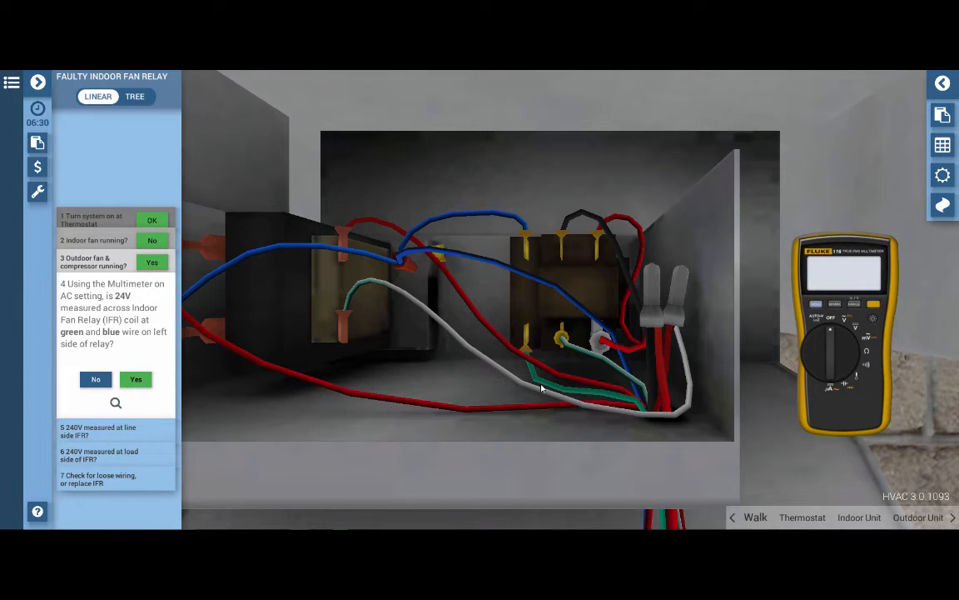
pyautogui.moveTo(547, 366)
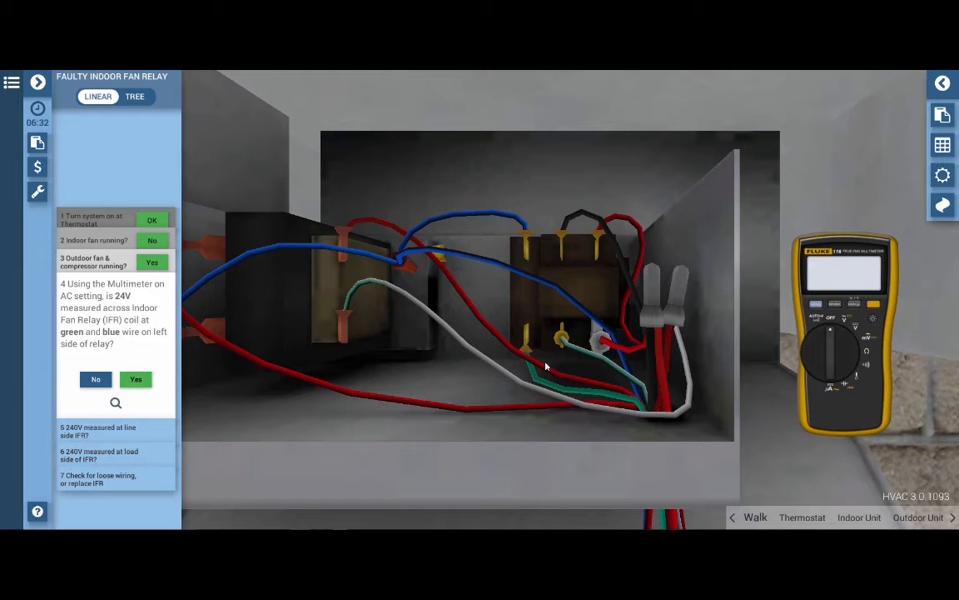
pyautogui.moveTo(523, 345)
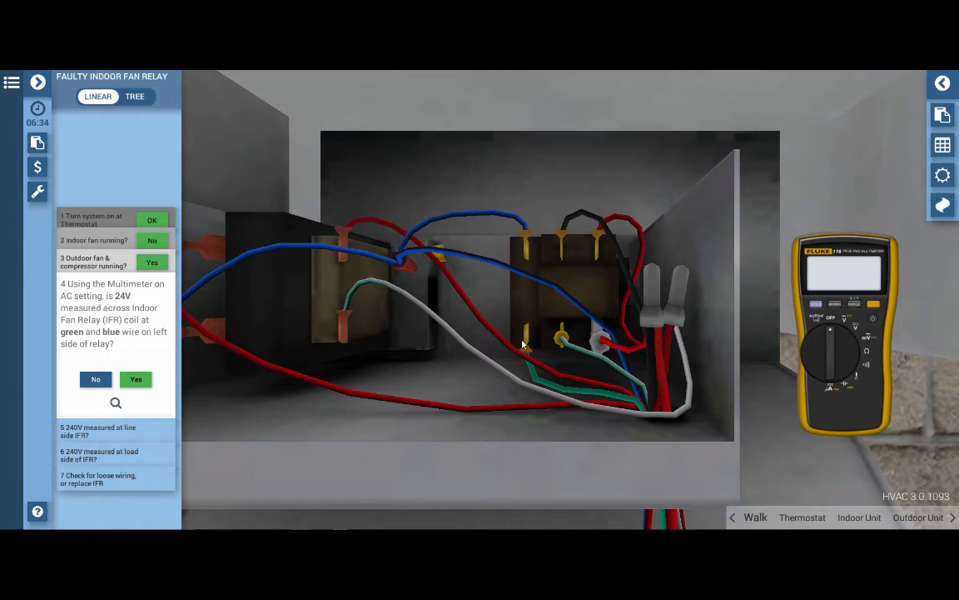
pyautogui.moveTo(526, 230)
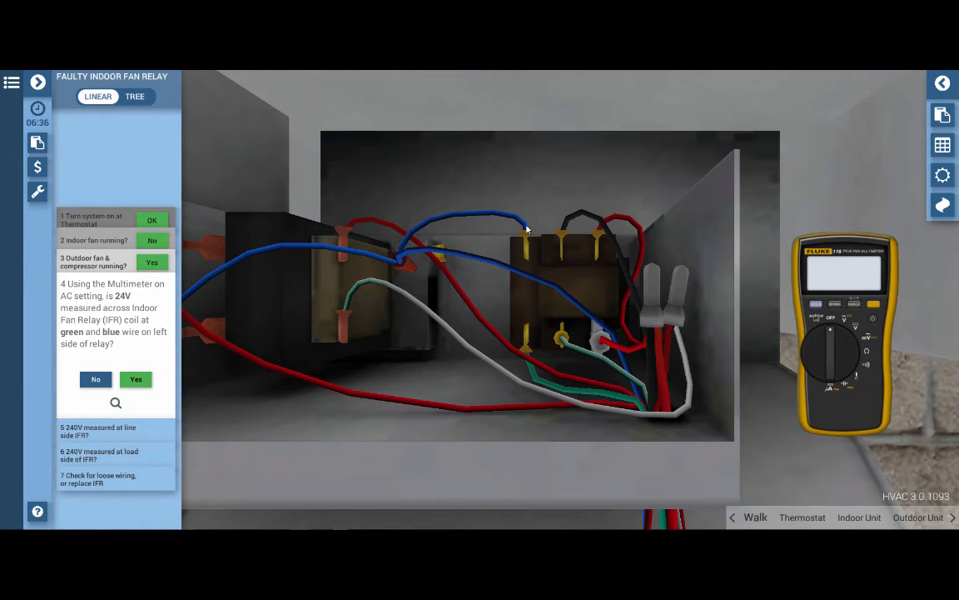
pyautogui.moveTo(619, 247)
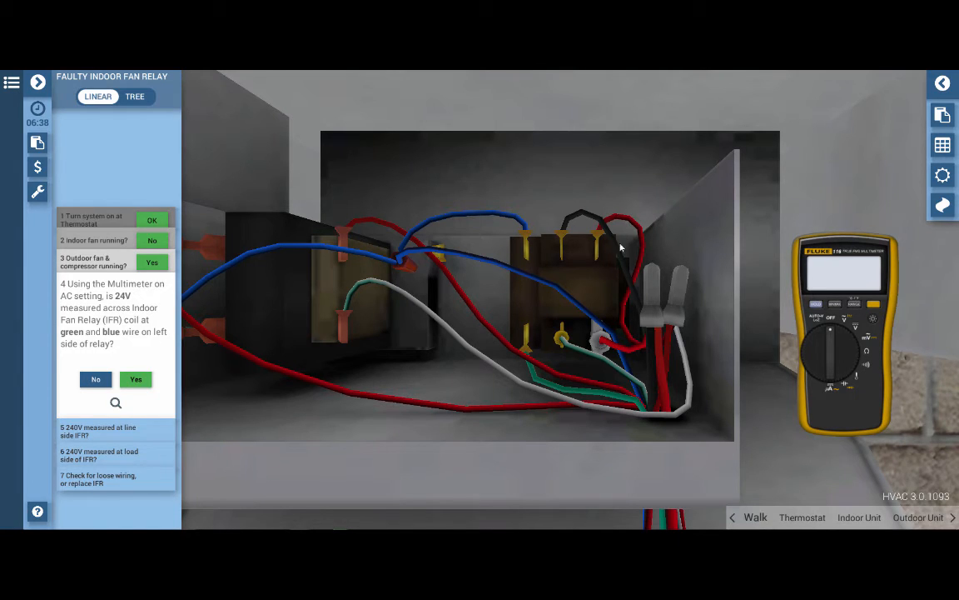
pyautogui.moveTo(592, 260)
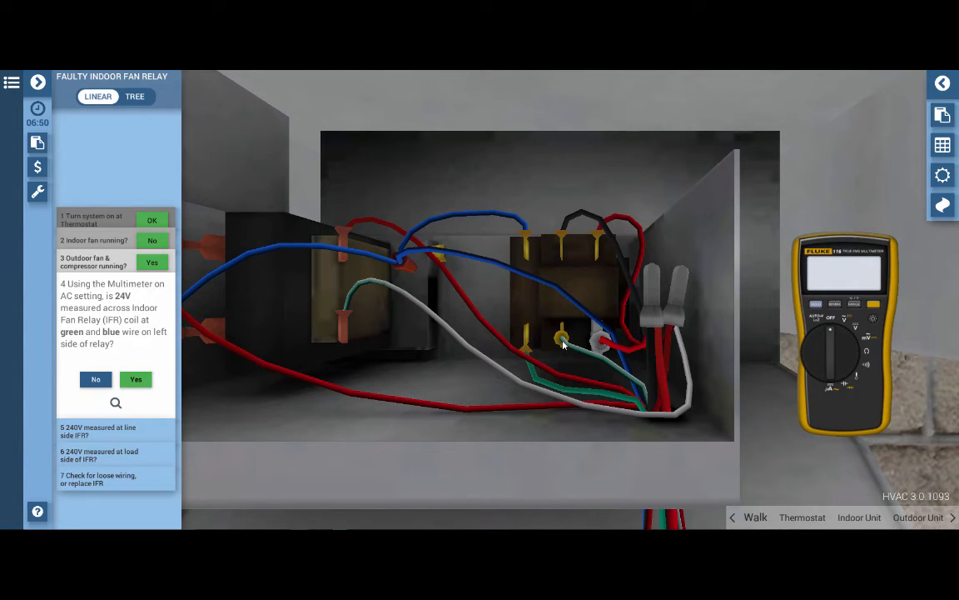
pyautogui.moveTo(523, 311)
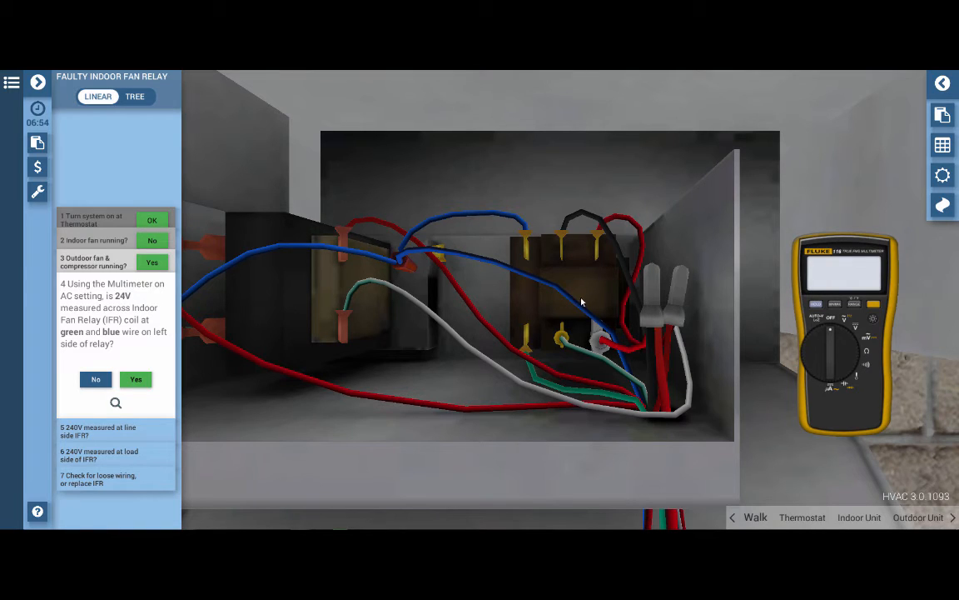
pyautogui.moveTo(590, 305)
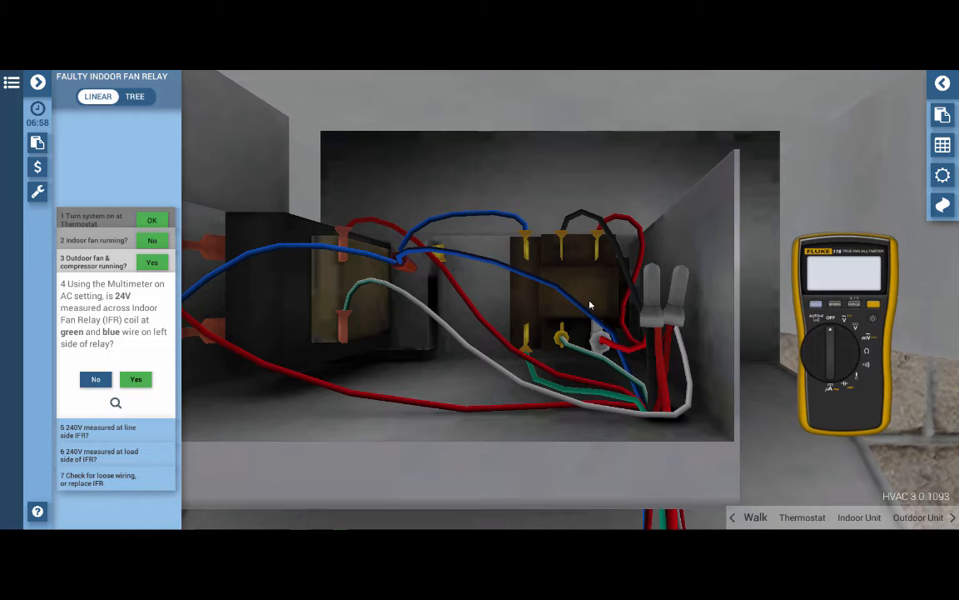
pyautogui.moveTo(535, 350)
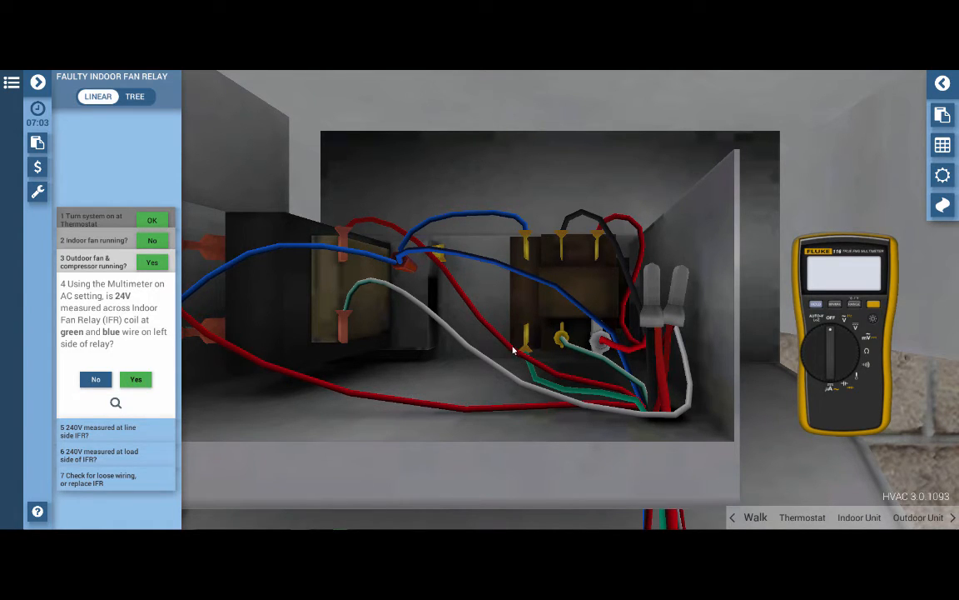
pyautogui.moveTo(432, 377)
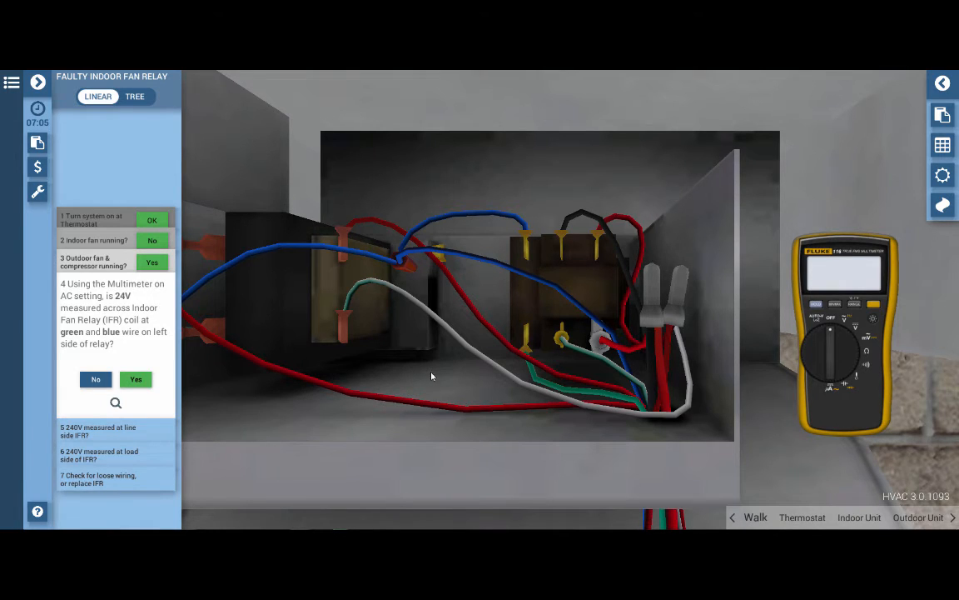
pyautogui.moveTo(763, 346)
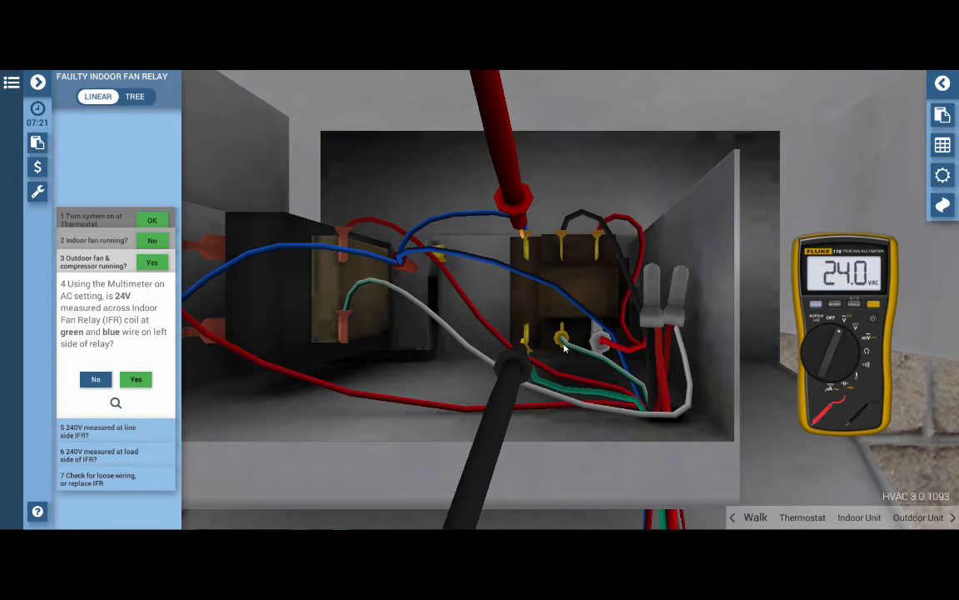
pyautogui.moveTo(440, 360)
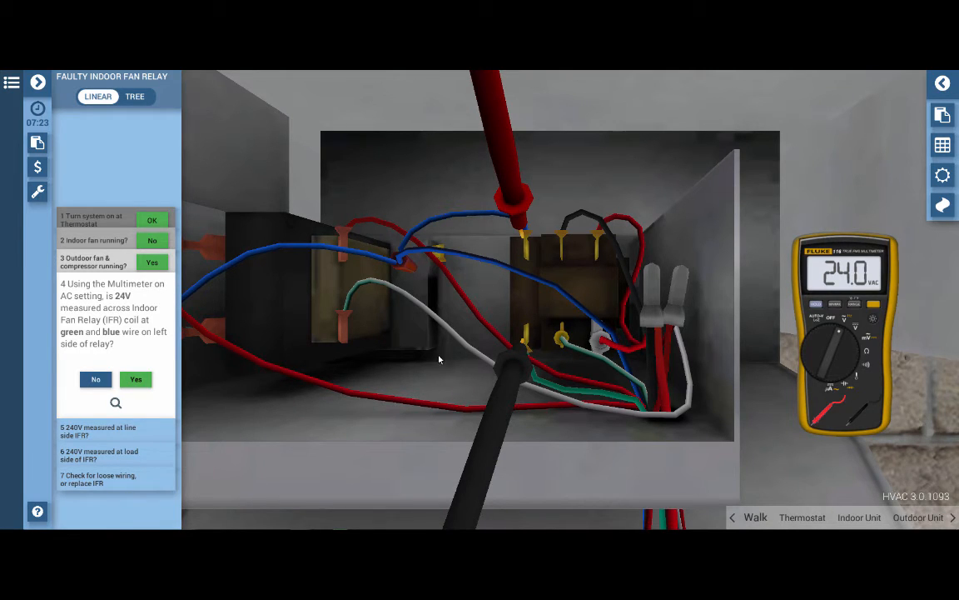
pyautogui.moveTo(403, 383)
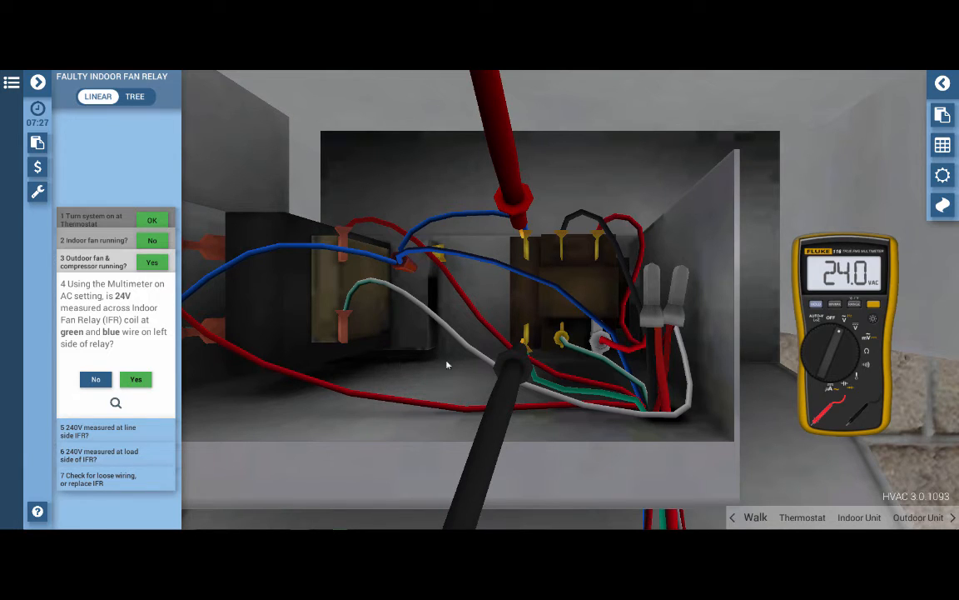
pyautogui.moveTo(310, 75)
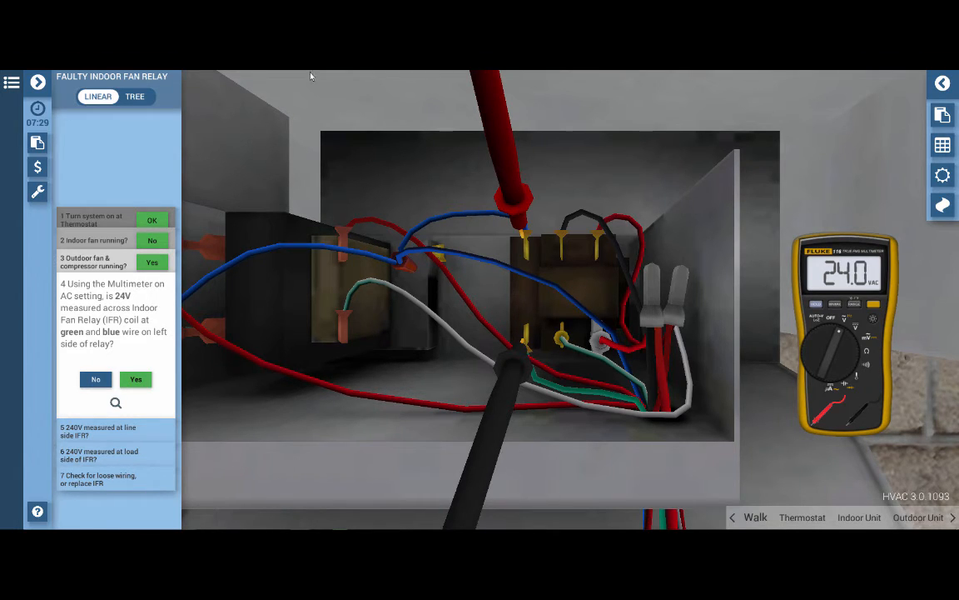
pyautogui.moveTo(526, 226)
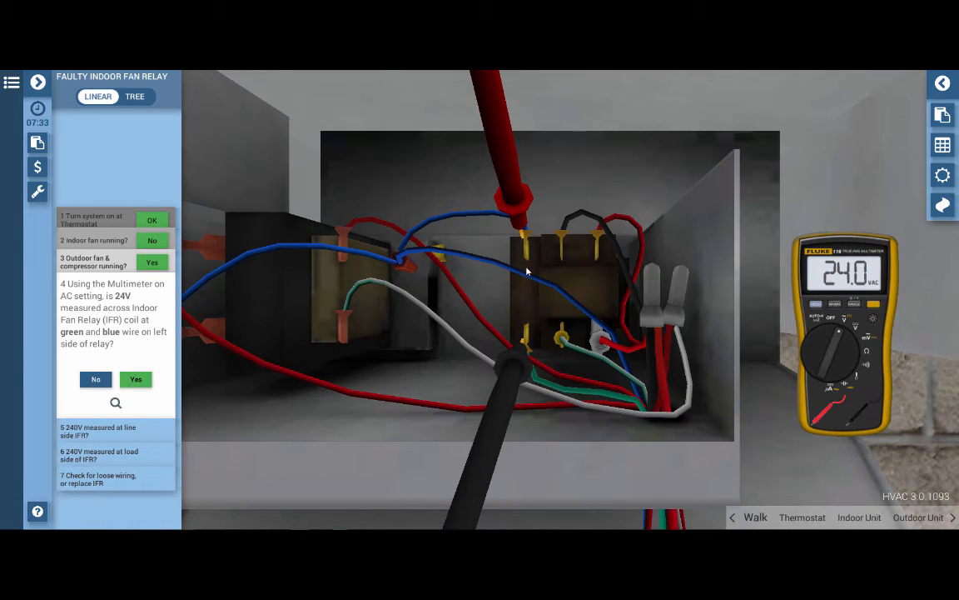
pyautogui.moveTo(608, 293)
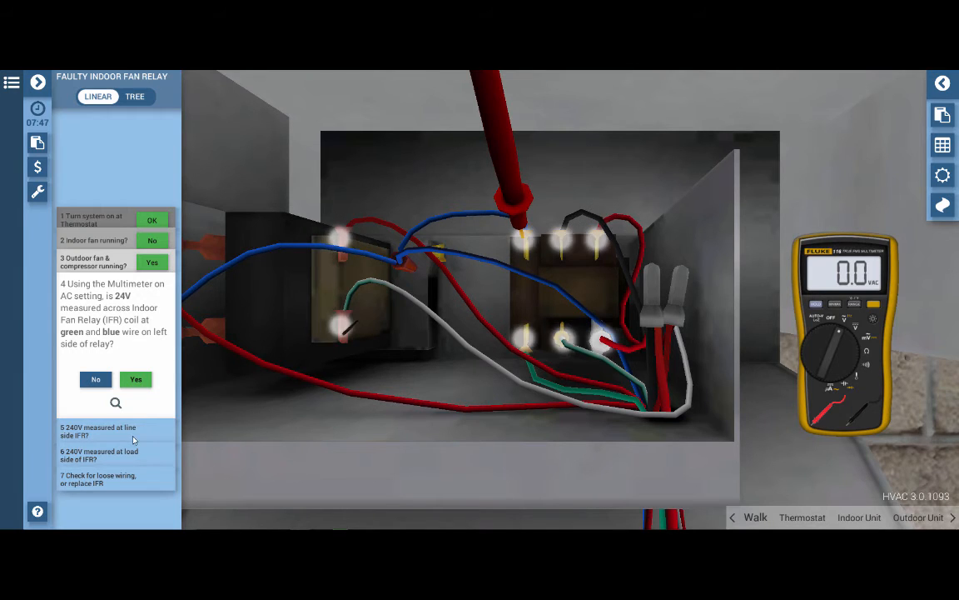
# Confirm 24V at the relay coil and probe the line-side red and black wires for 240 VAC.
pyautogui.click(135, 380)
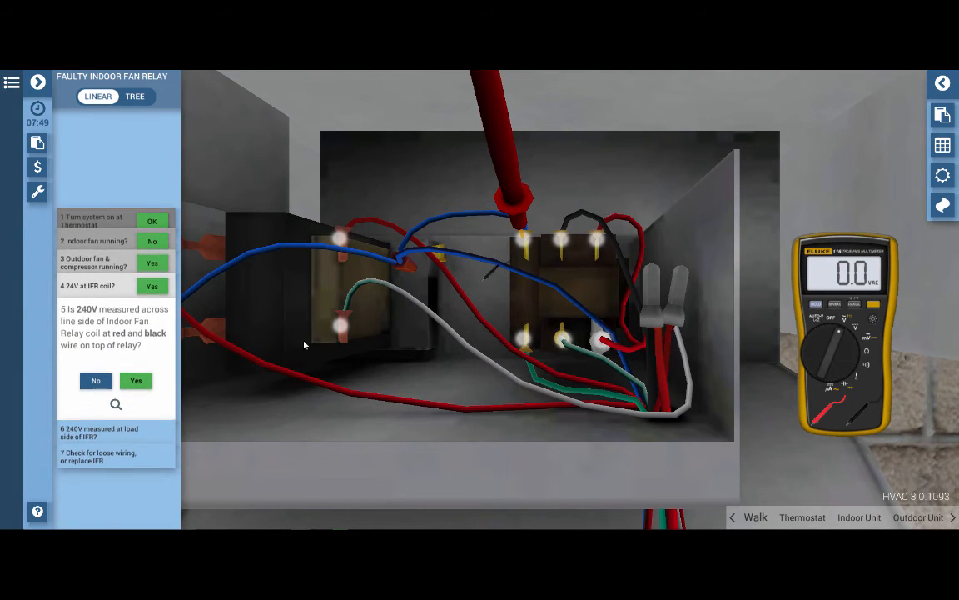
pyautogui.click(135, 380)
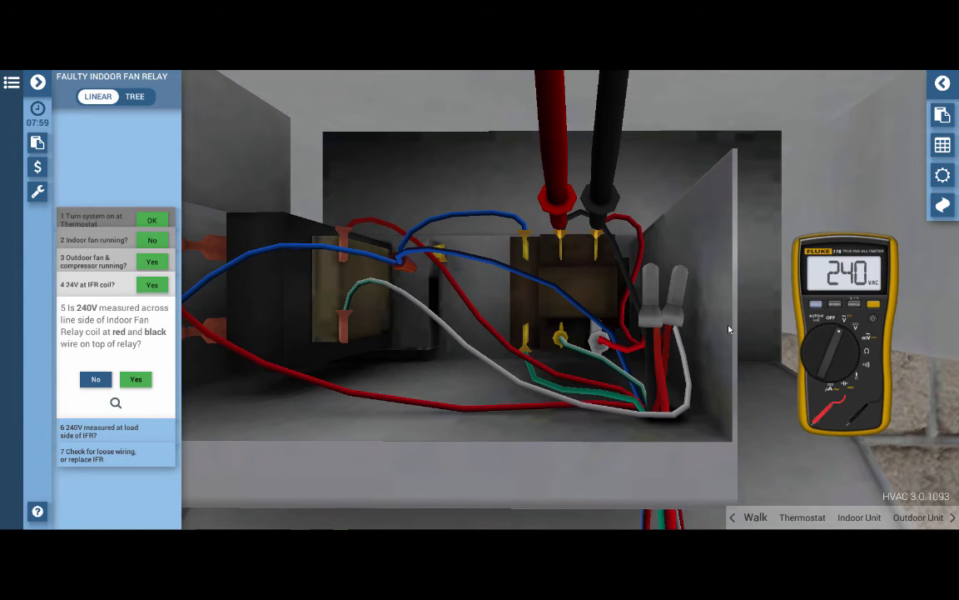
pyautogui.moveTo(784, 291)
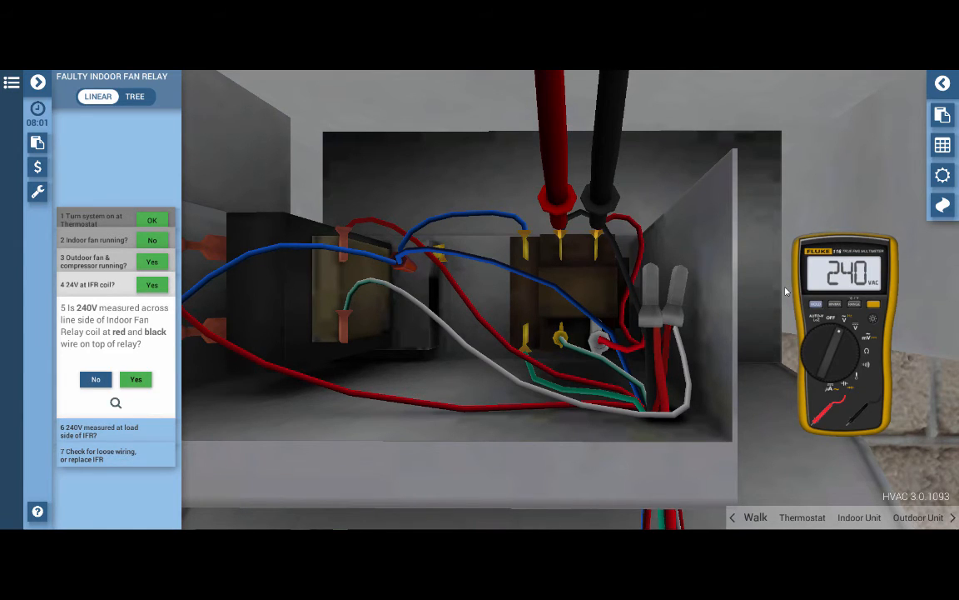
pyautogui.moveTo(573, 247)
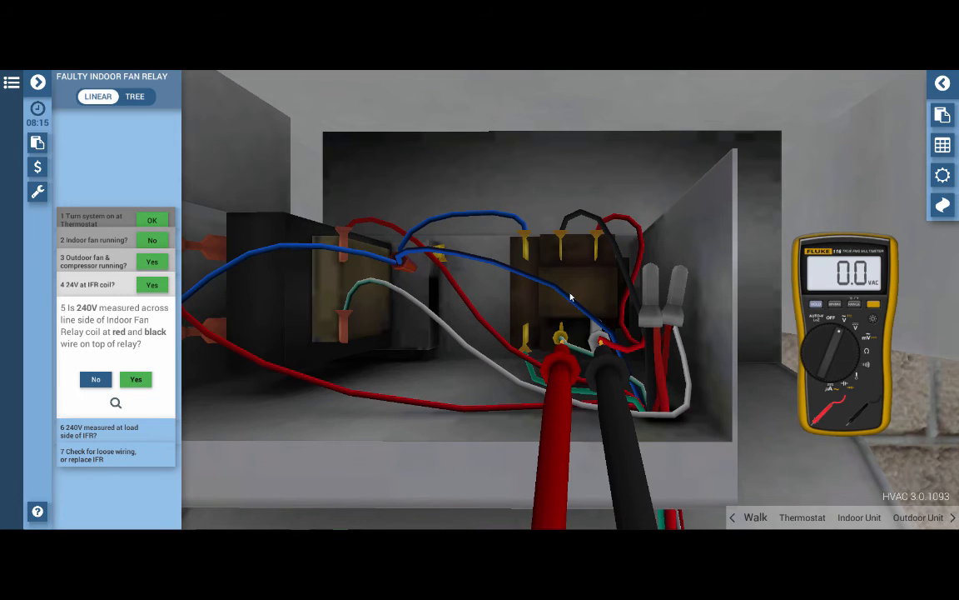
pyautogui.moveTo(613, 296)
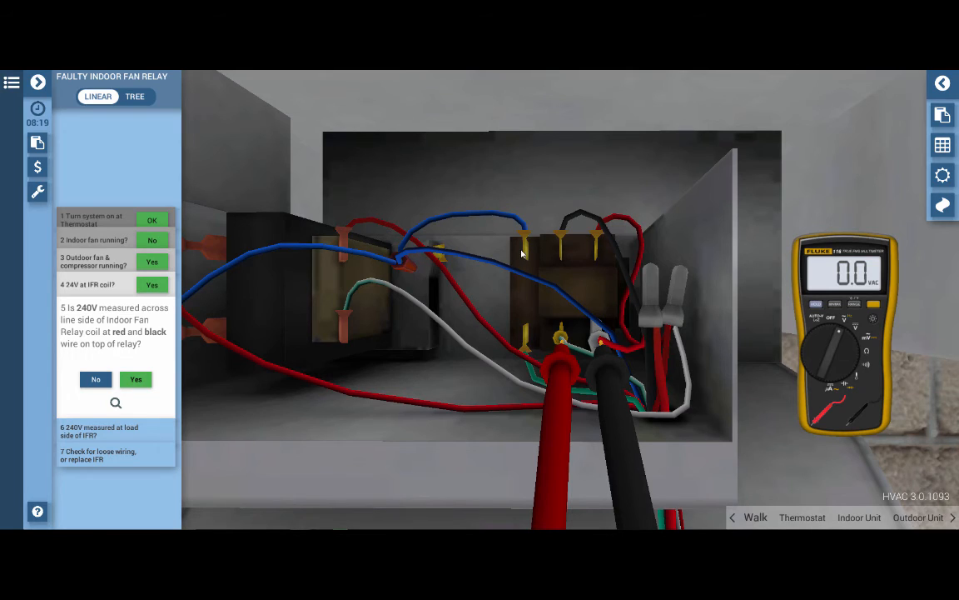
pyautogui.moveTo(631, 326)
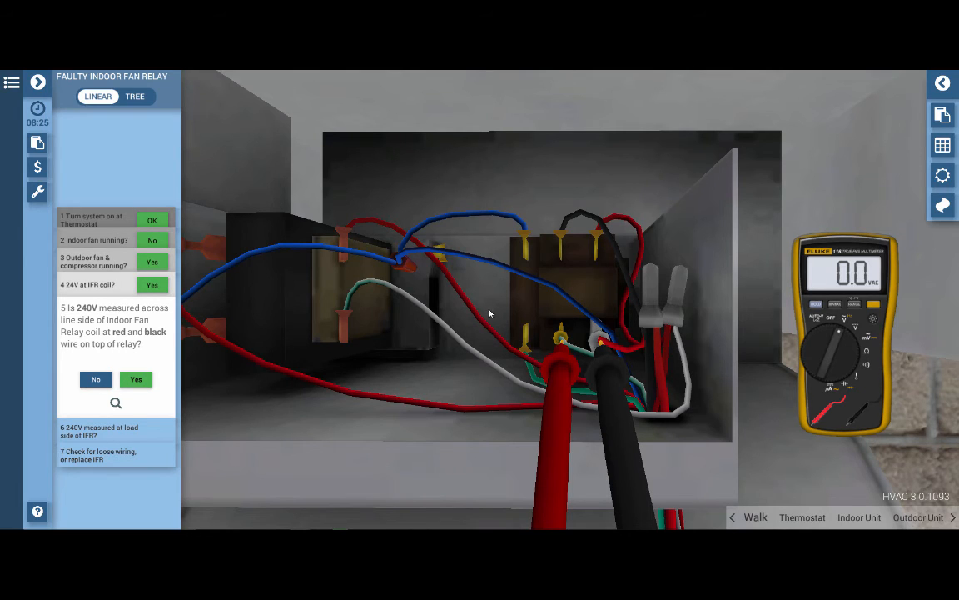
pyautogui.moveTo(583, 270)
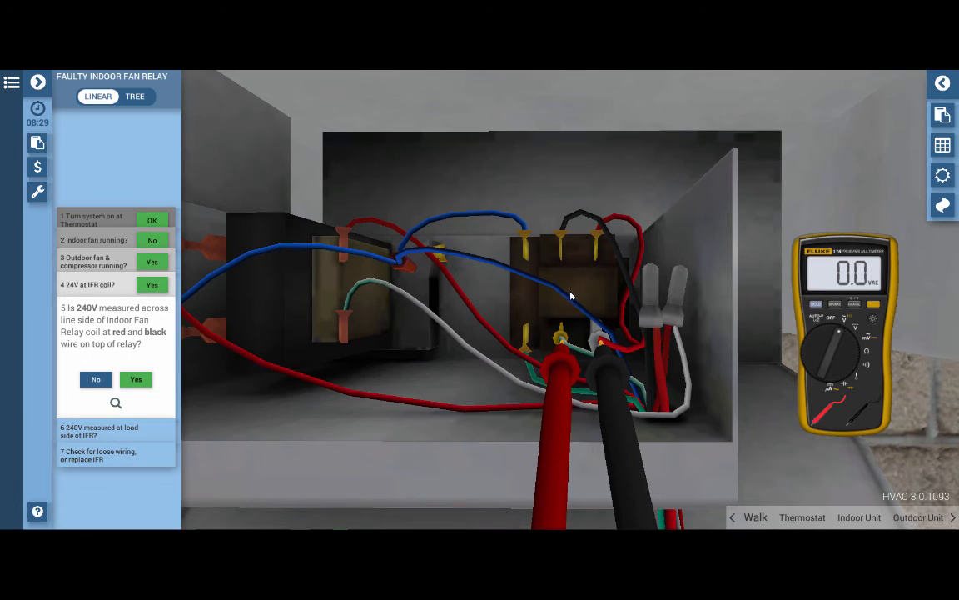
pyautogui.moveTo(526, 339)
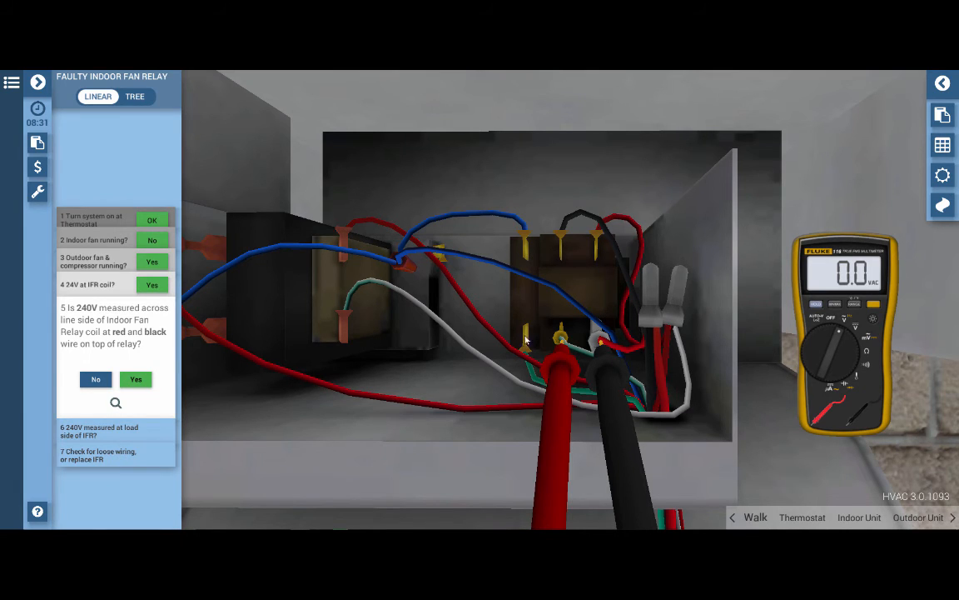
pyautogui.moveTo(557, 312)
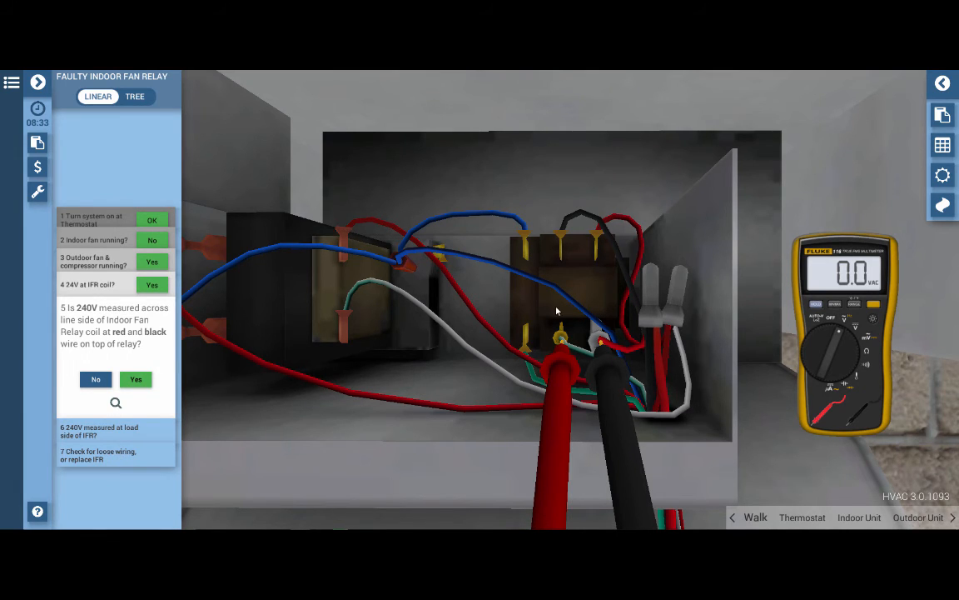
pyautogui.moveTo(596, 283)
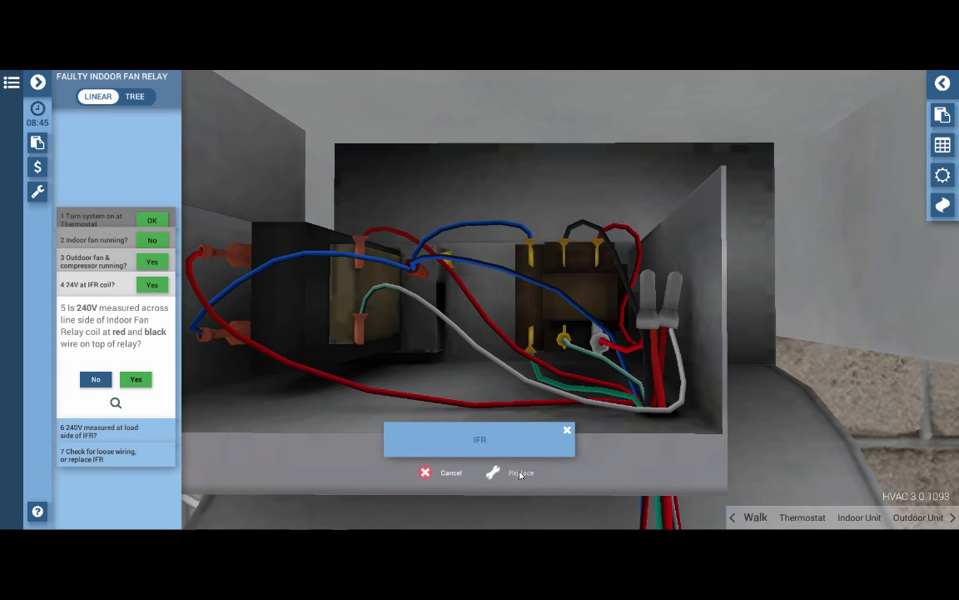
# Replace the faulty IFR and restore power at the red service switch.
pyautogui.click(519, 473)
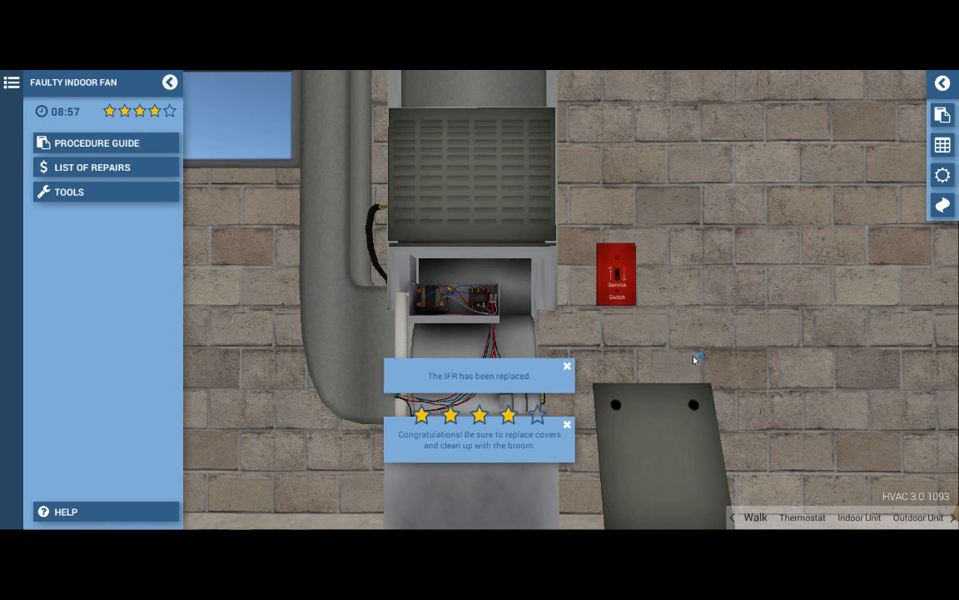
pyautogui.moveTo(673, 473)
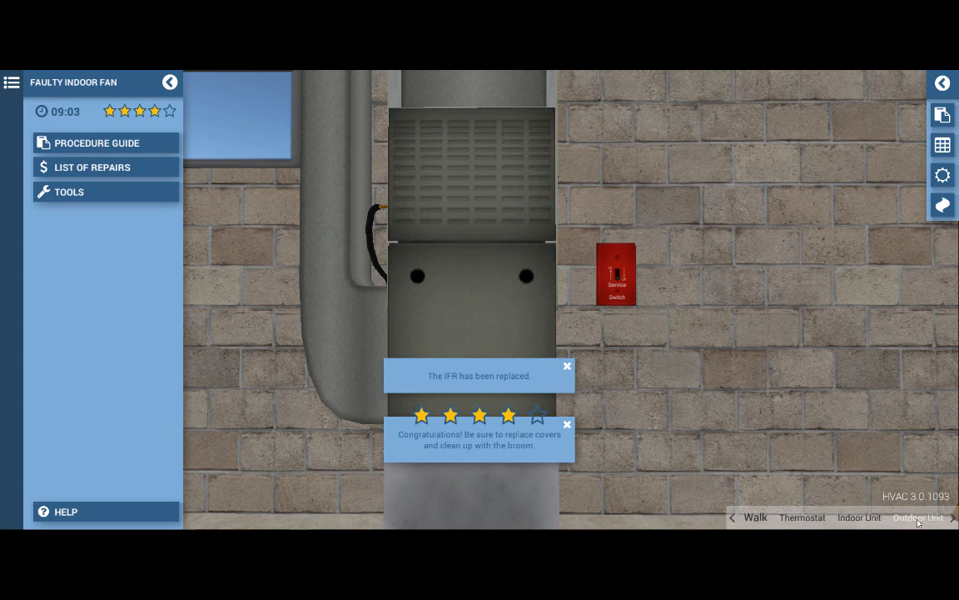
pyautogui.click(920, 517)
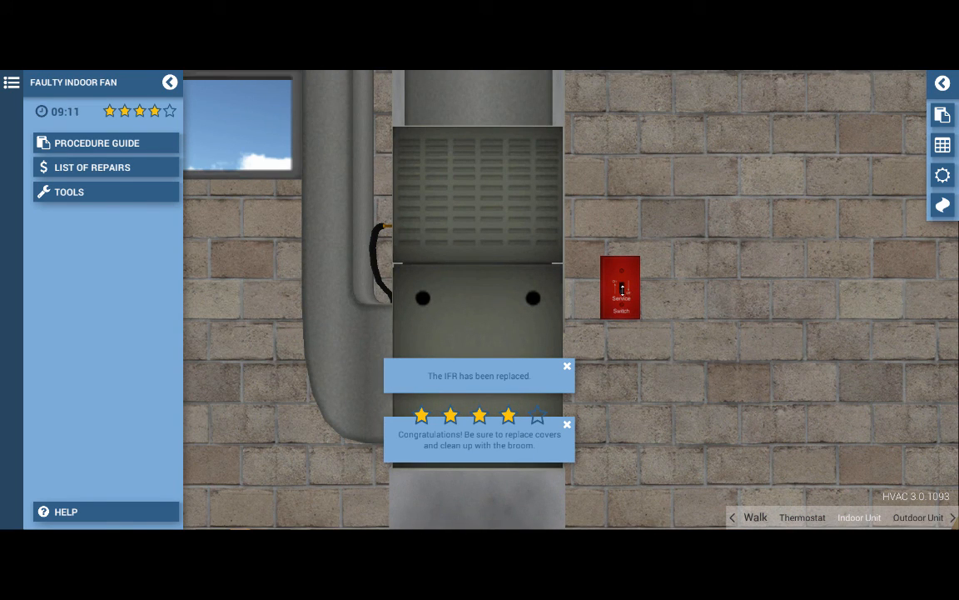
pyautogui.click(621, 286)
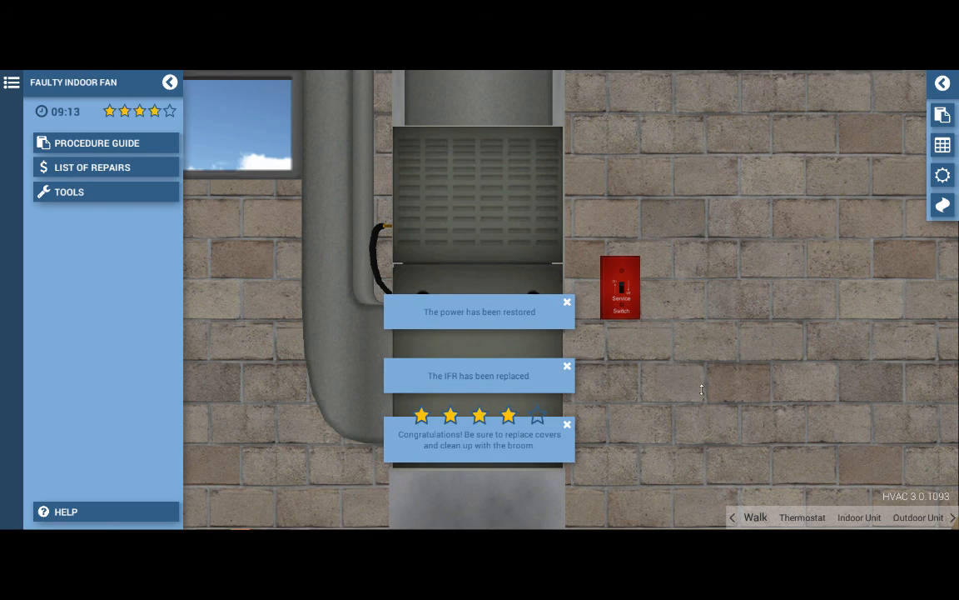